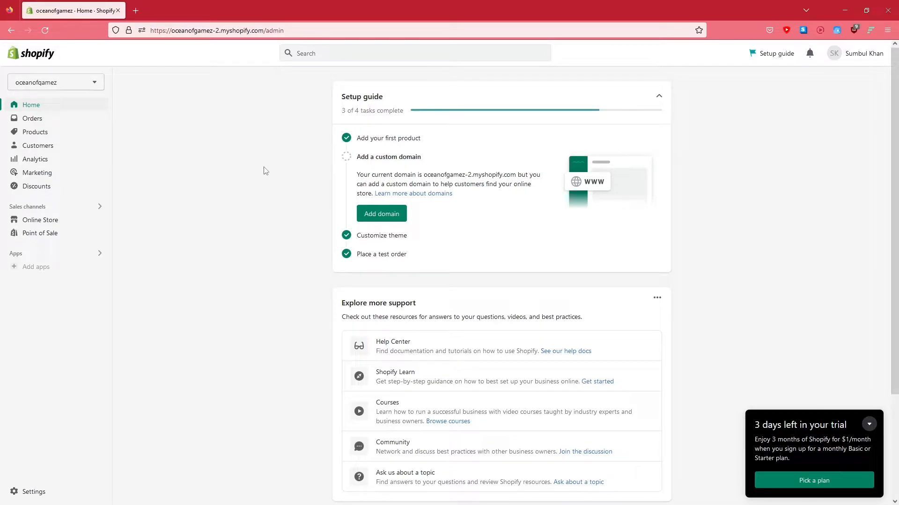
pyautogui.moveTo(281, 153)
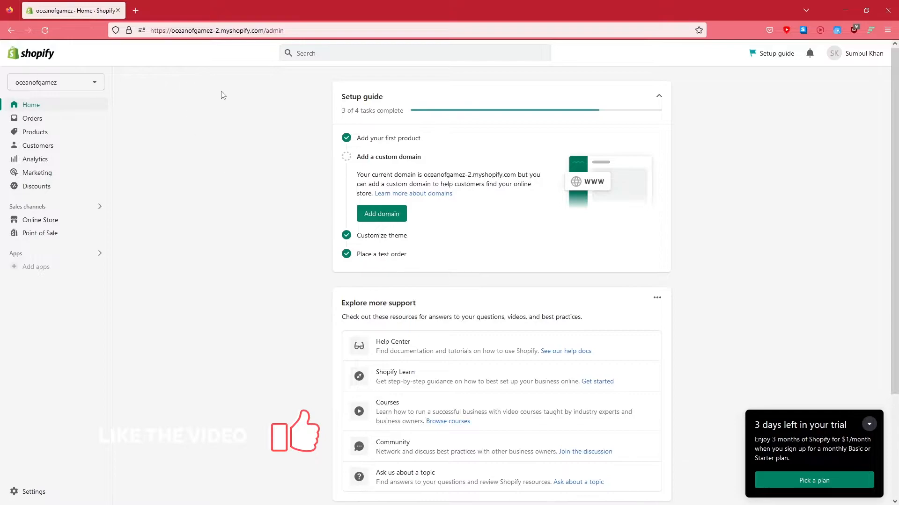
pyautogui.moveTo(241, 184)
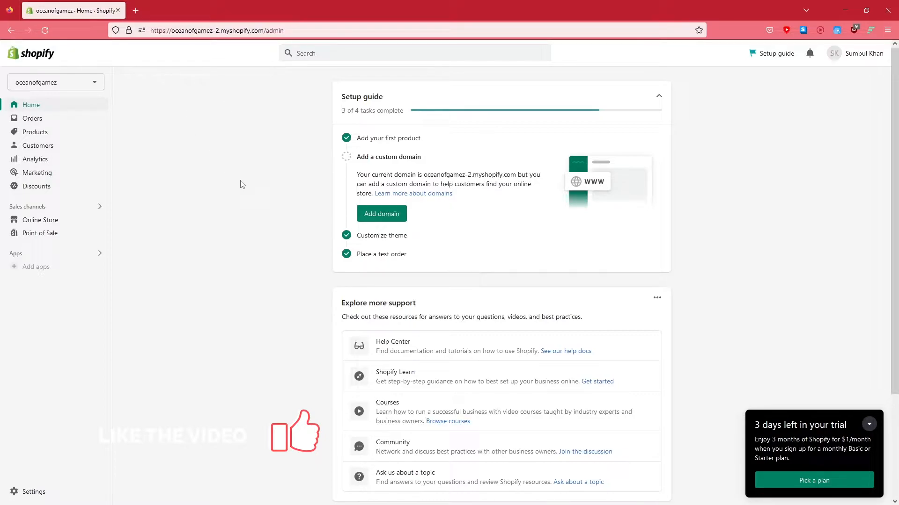
pyautogui.moveTo(265, 154)
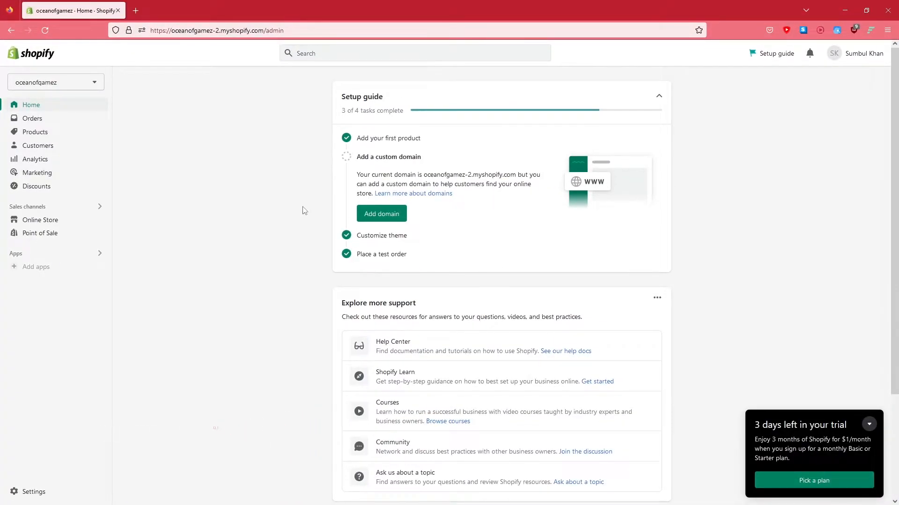
pyautogui.moveTo(77, 184)
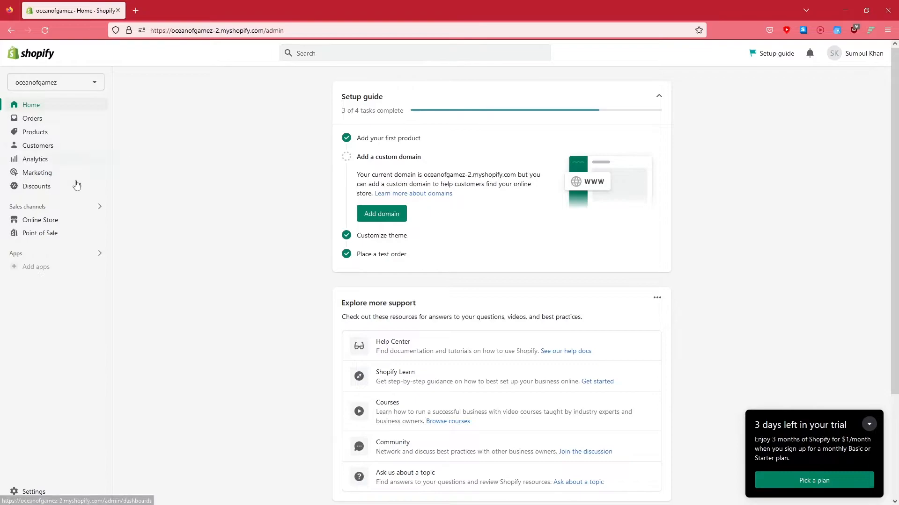
pyautogui.moveTo(24, 495)
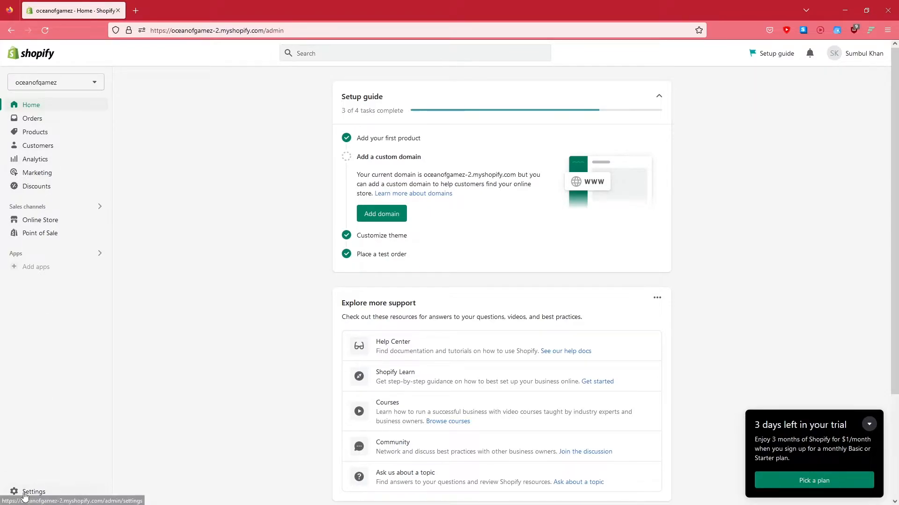
# Open the Shopify settings to reach the store details page
pyautogui.click(33, 492)
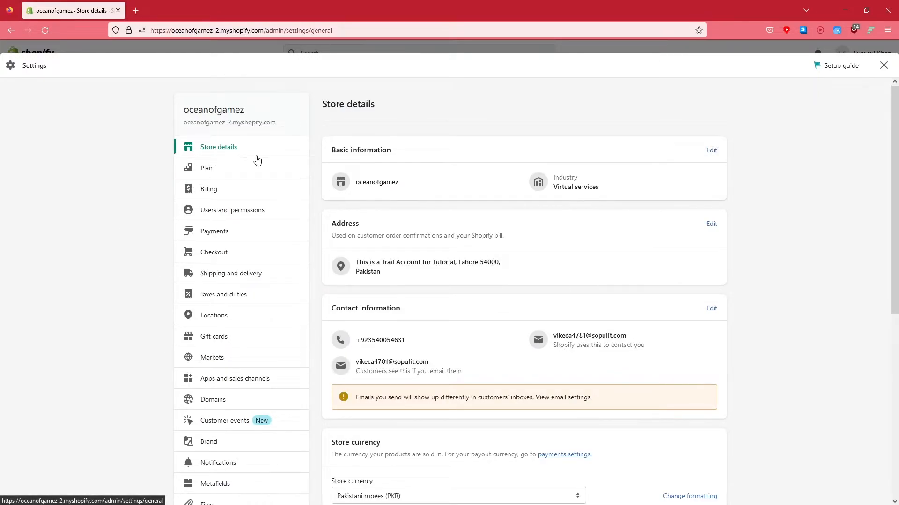
pyautogui.moveTo(357, 151)
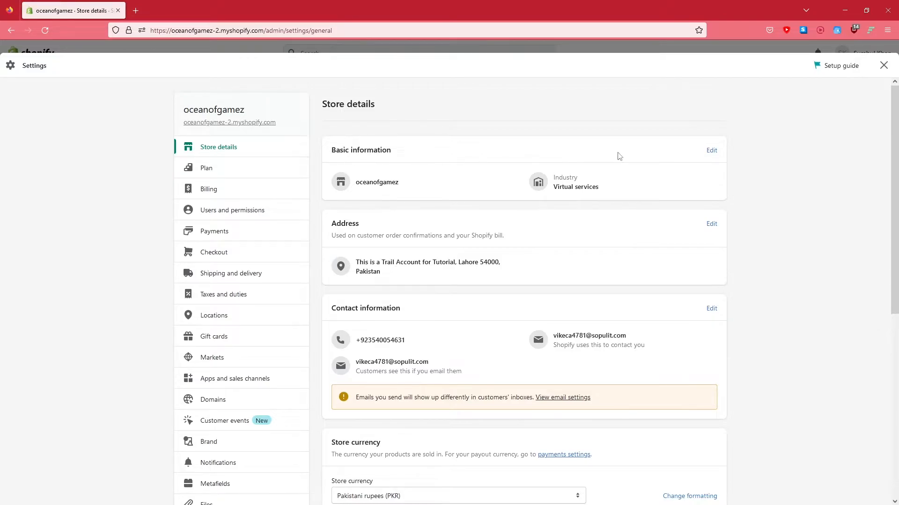
pyautogui.moveTo(703, 156)
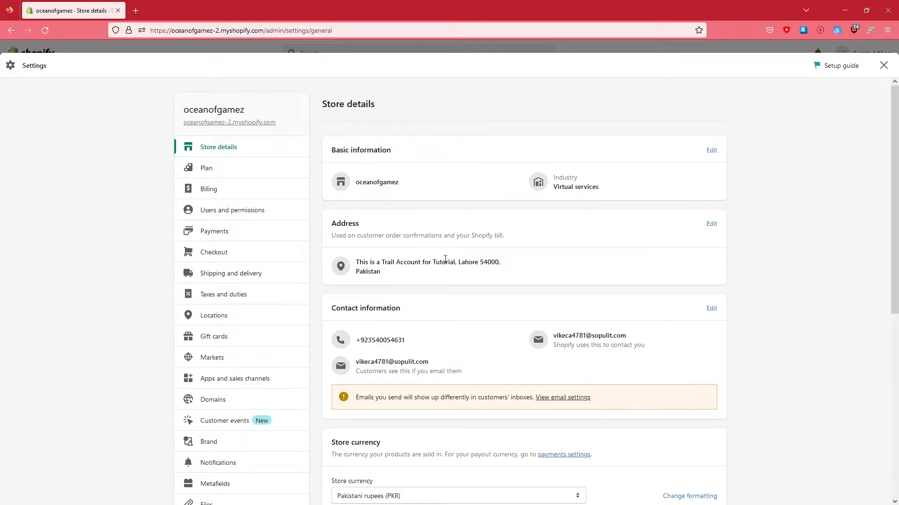
pyautogui.moveTo(718, 154)
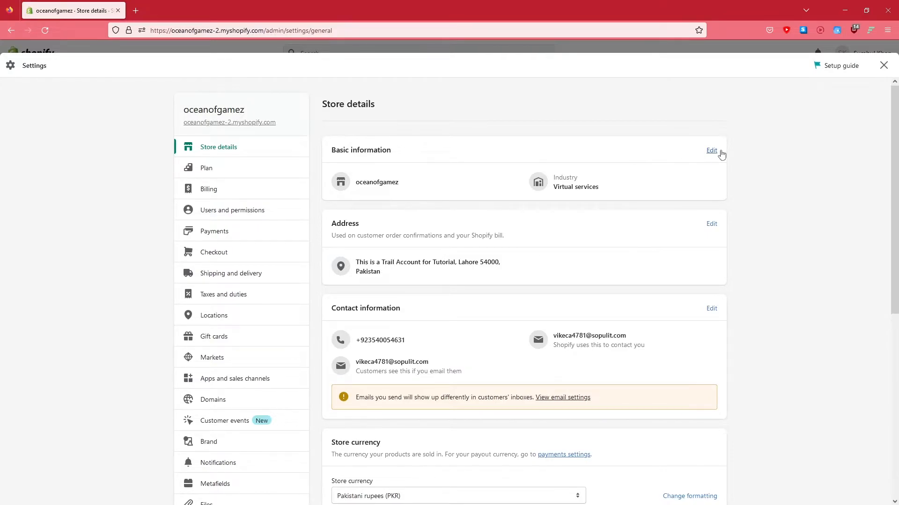
# Rename the store from oceanofgamez to 'Gamers Heaven' in Basic information and save
pyautogui.click(712, 150)
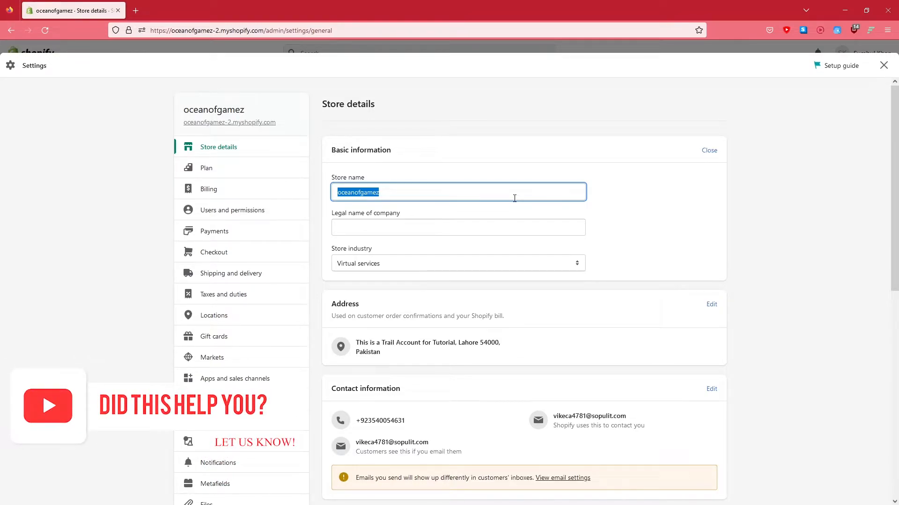
pyautogui.write('Gamers')
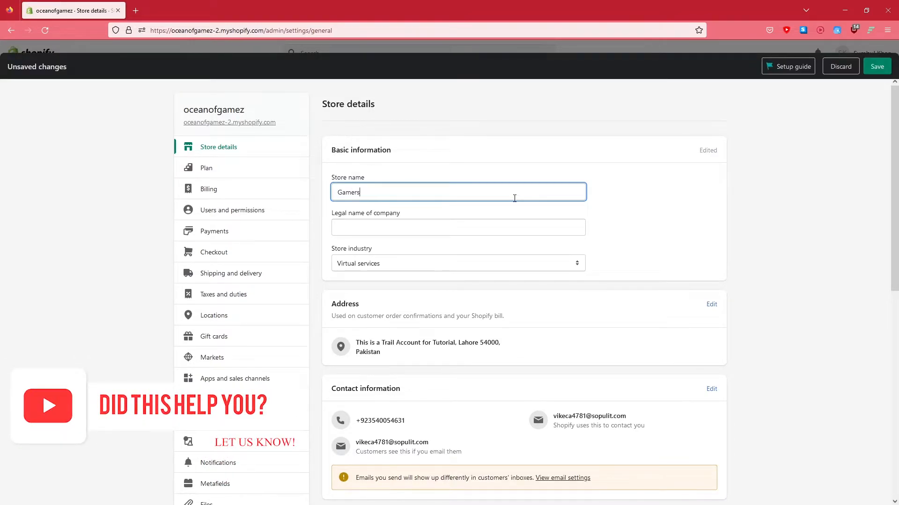
pyautogui.write('Heaven')
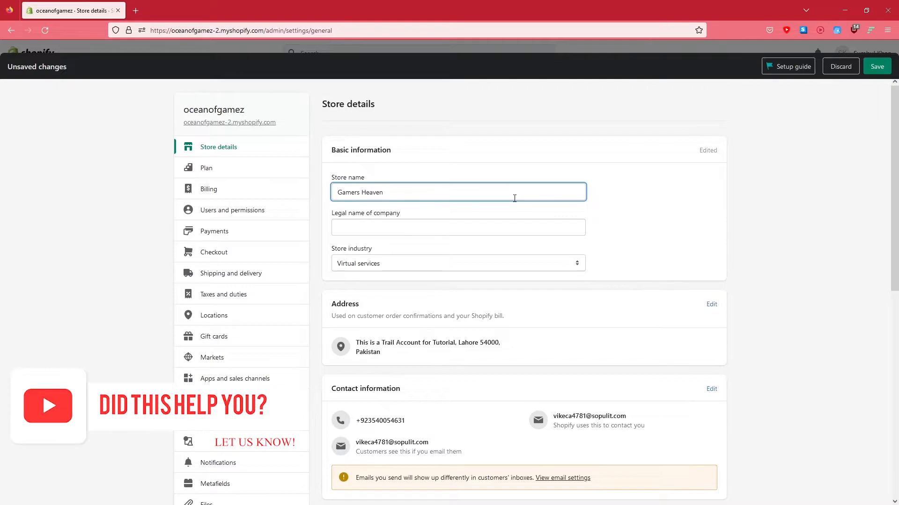
pyautogui.click(458, 227)
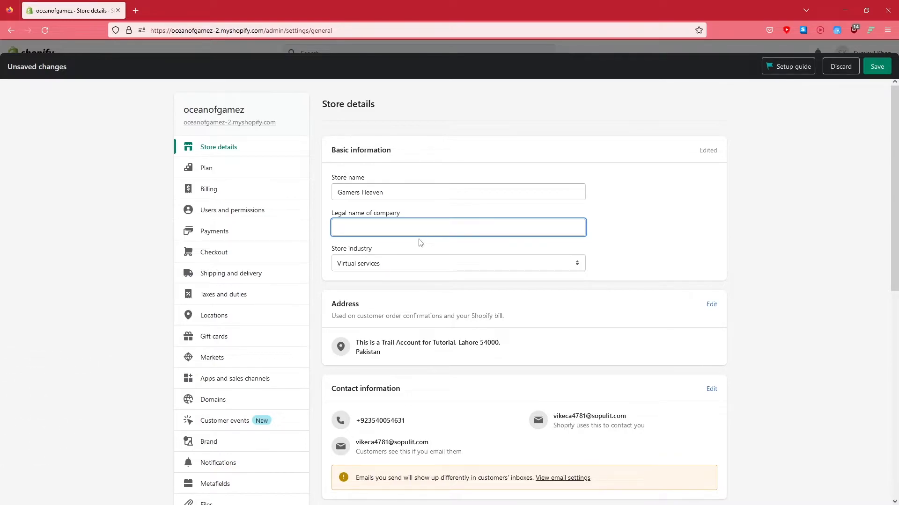
pyautogui.click(457, 263)
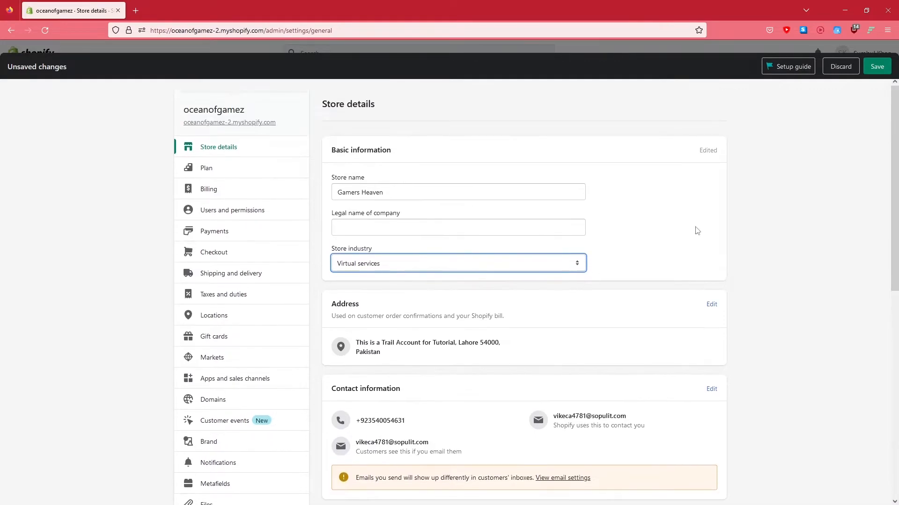
pyautogui.scroll(-3)
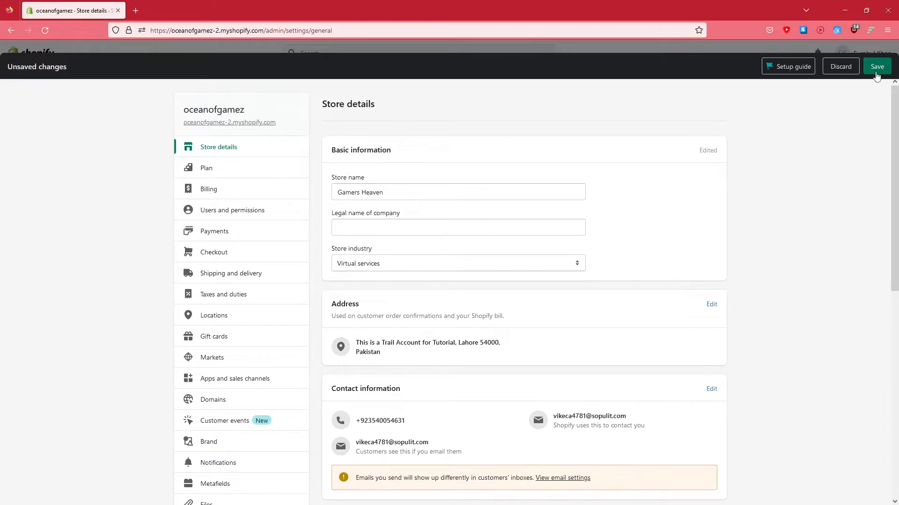
pyautogui.click(876, 66)
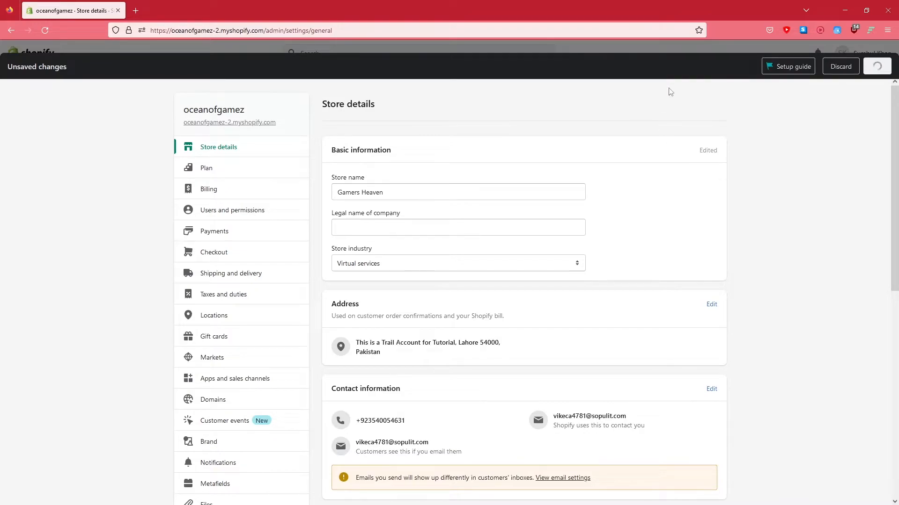
pyautogui.click(877, 66)
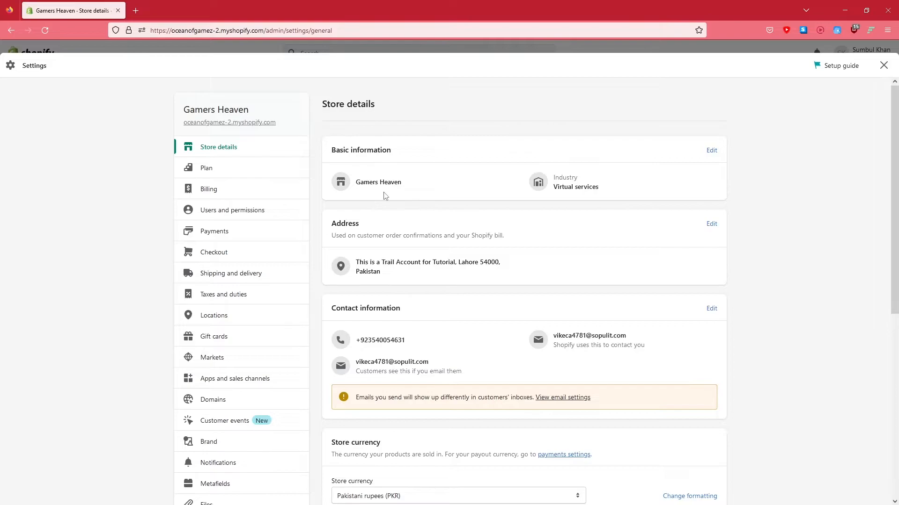
pyautogui.moveTo(314, 196)
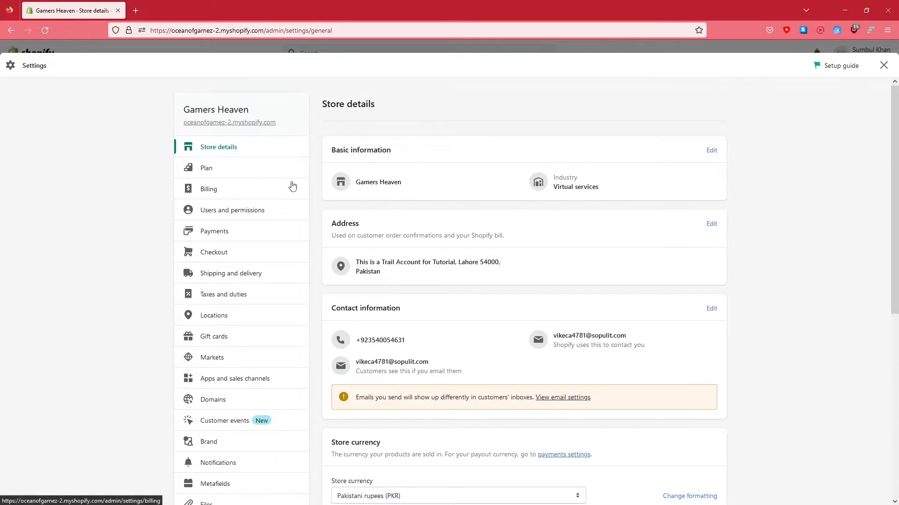
pyautogui.moveTo(261, 151)
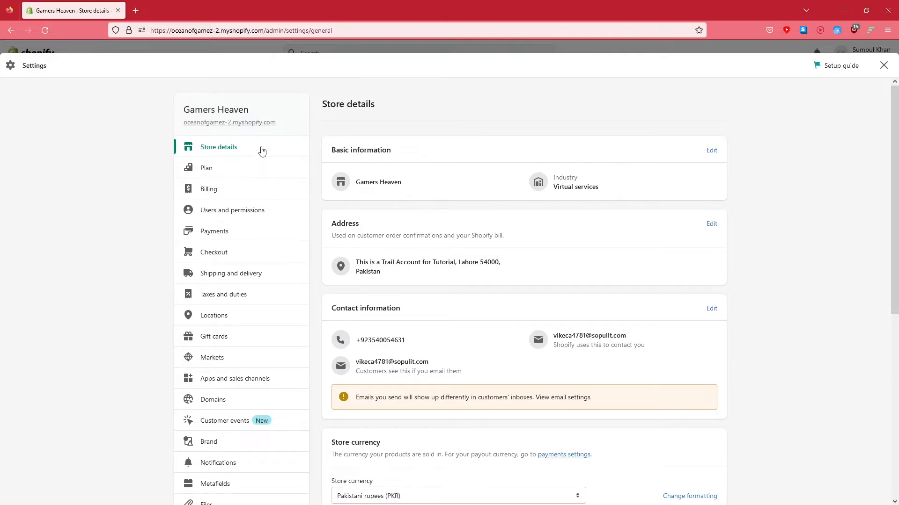
pyautogui.moveTo(224, 411)
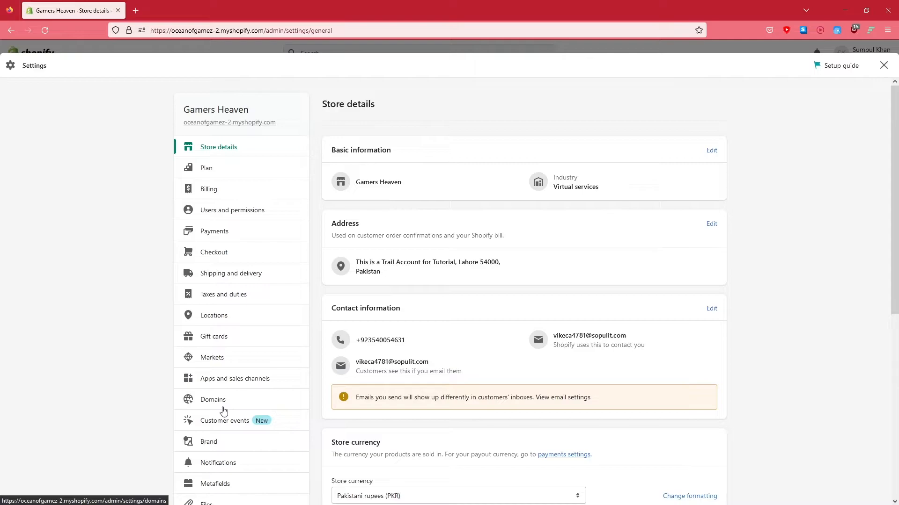
# Open Domains settings and start changing to a new myshopify.com domain
pyautogui.click(213, 400)
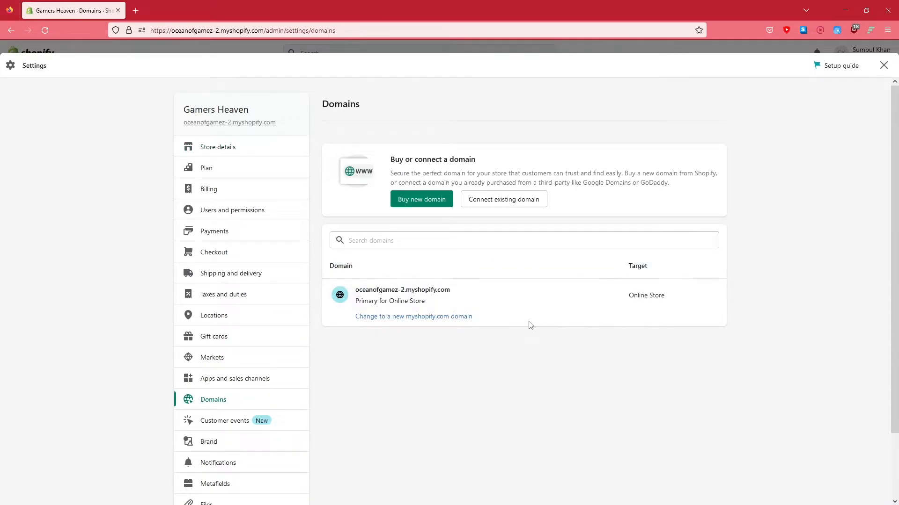
pyautogui.moveTo(453, 299)
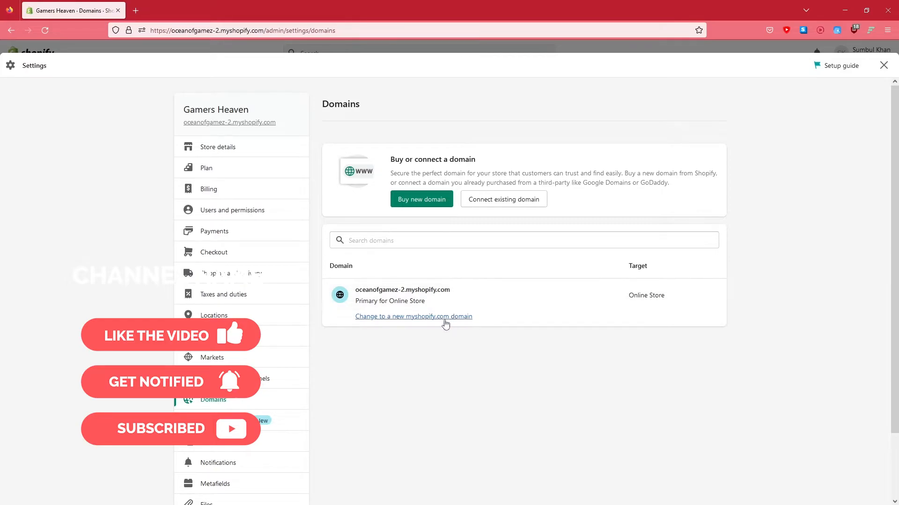
pyautogui.moveTo(389, 330)
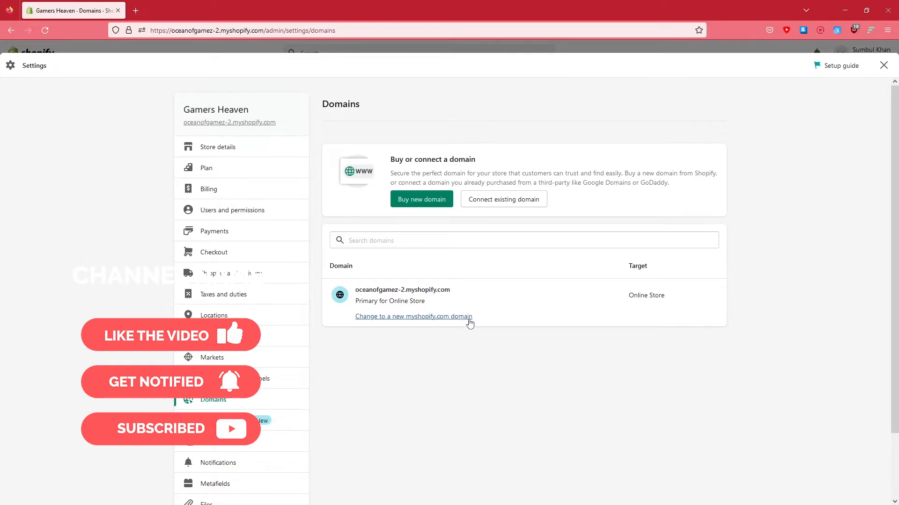
pyautogui.click(413, 316)
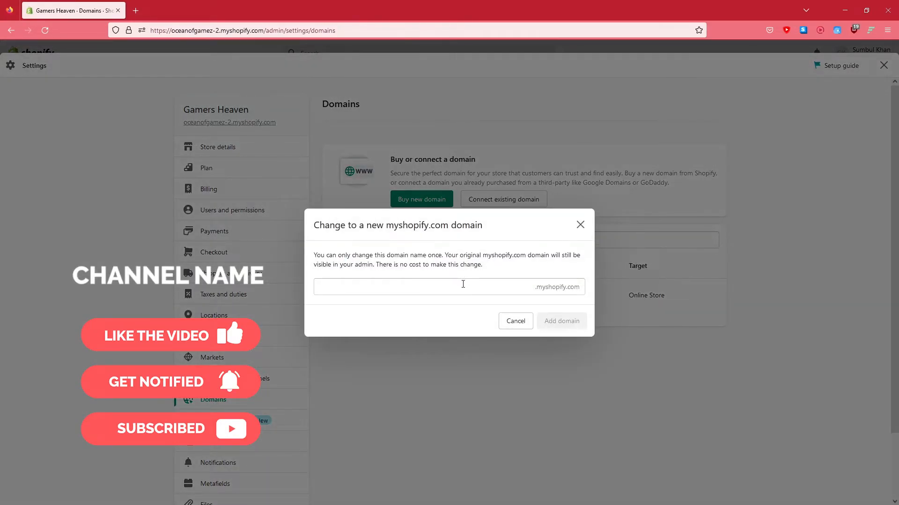
# Enter 'GamerzzHeaven' as the new domain name after replacing a taken name
pyautogui.click(436, 286)
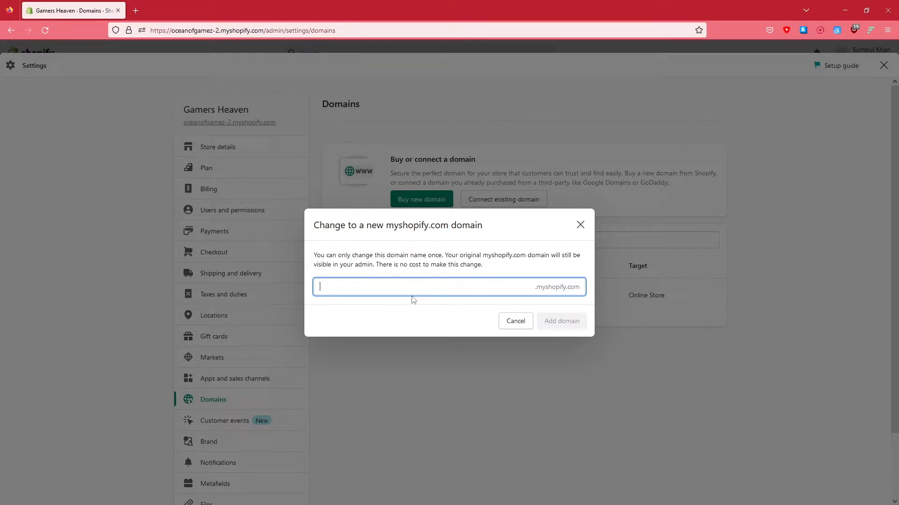
pyautogui.write('gamerzheaven')
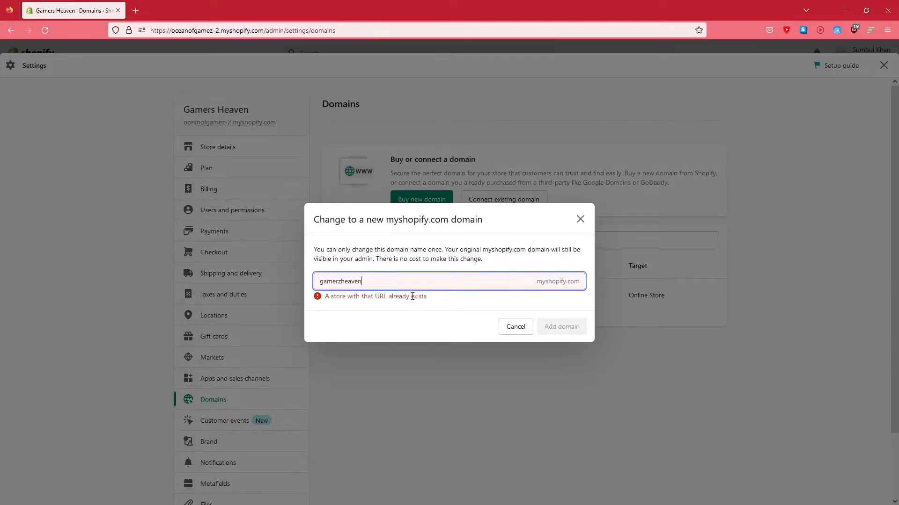
pyautogui.doubleClick(357, 281)
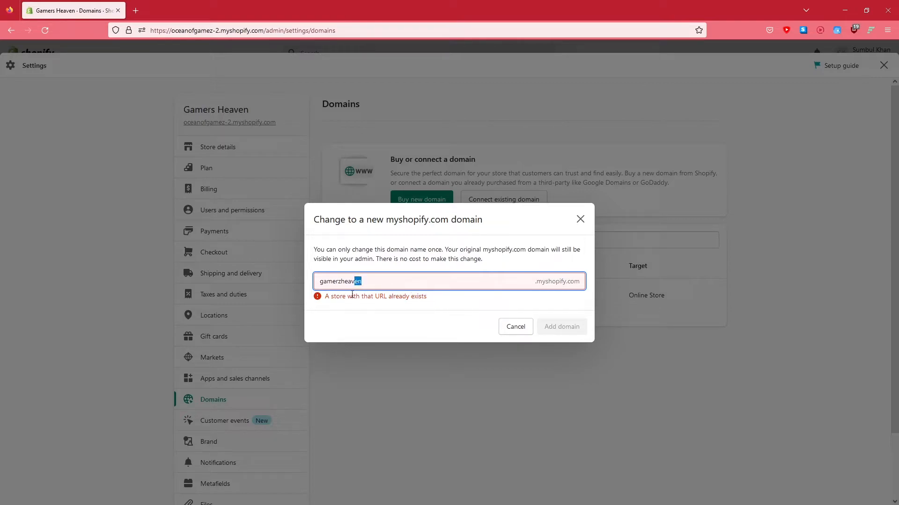
pyautogui.write('gamersheav')
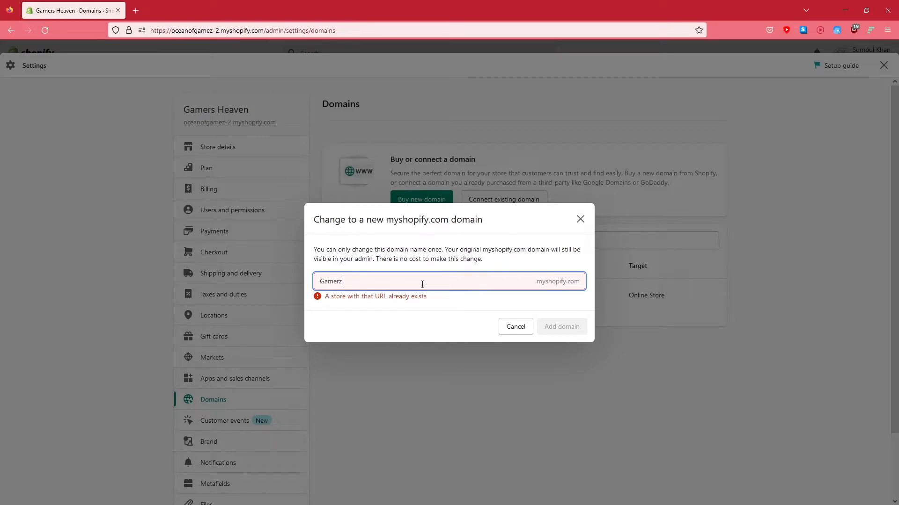
pyautogui.write('z')
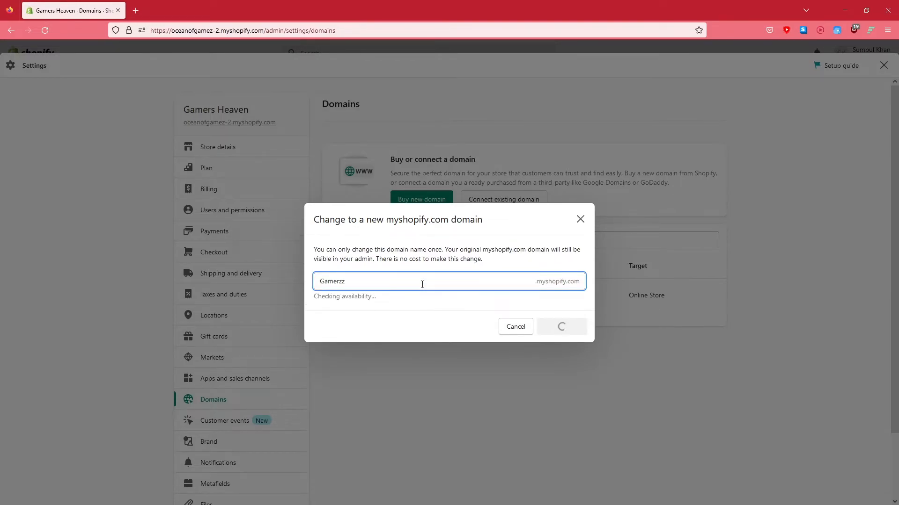
pyautogui.write('Heaven')
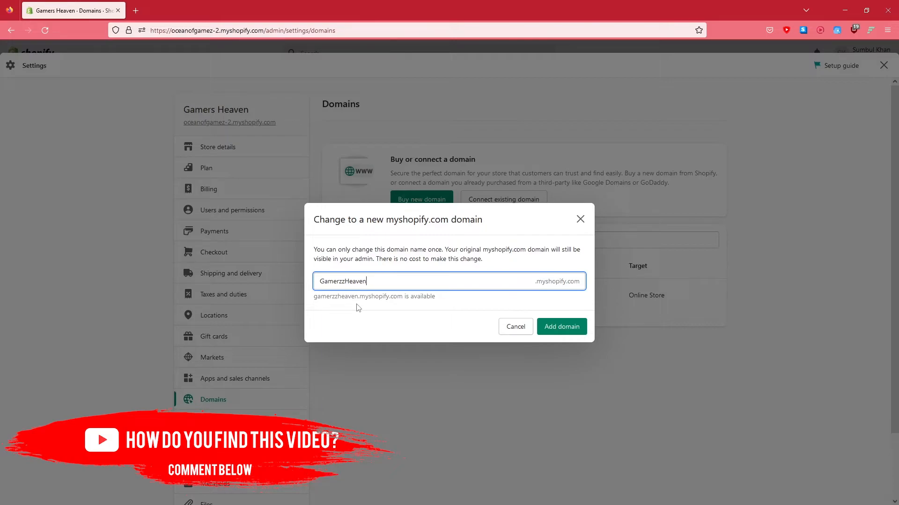
pyautogui.moveTo(561, 327)
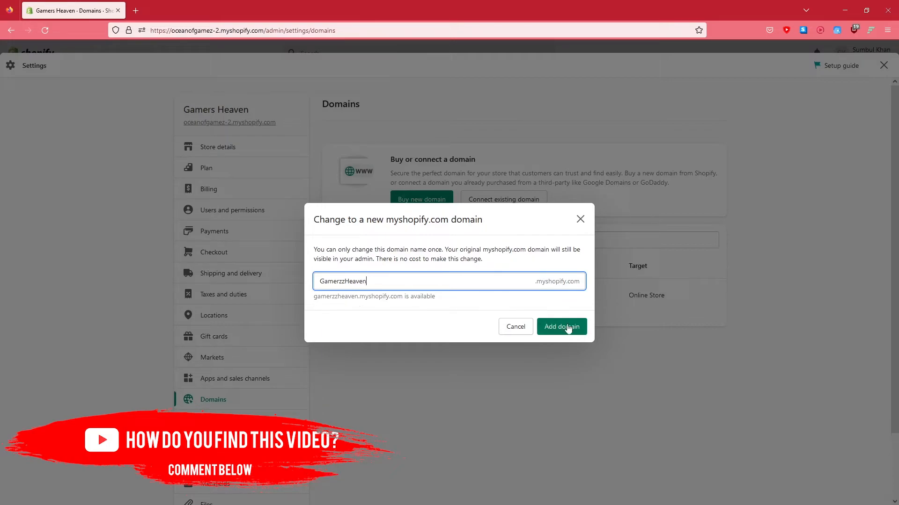
# Add gamerzzheaven.myshopify.com as the primary domain, redirecting oceanofgamez-2.myshopify.com
pyautogui.click(561, 326)
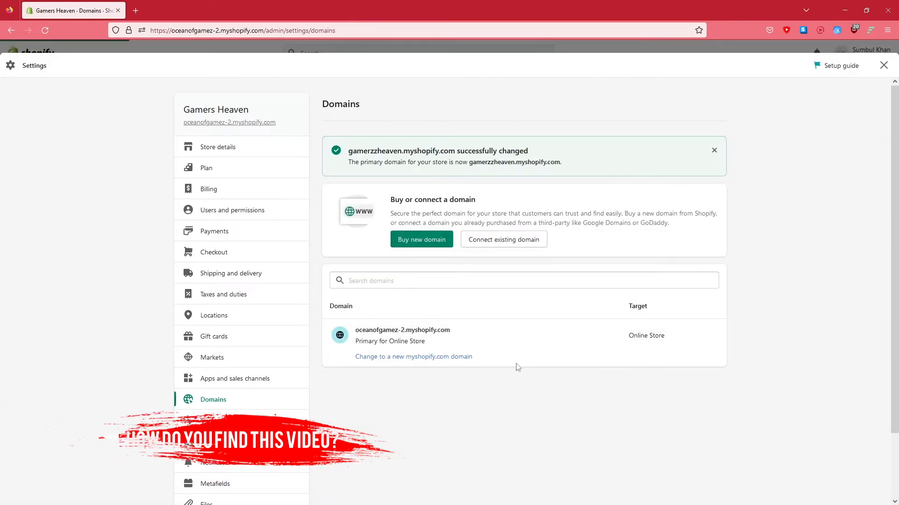
pyautogui.click(414, 357)
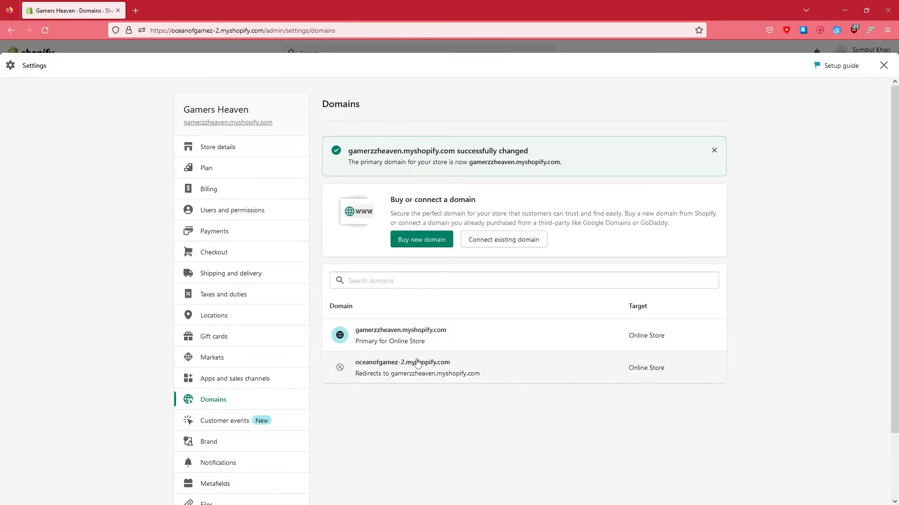
pyautogui.moveTo(396, 342)
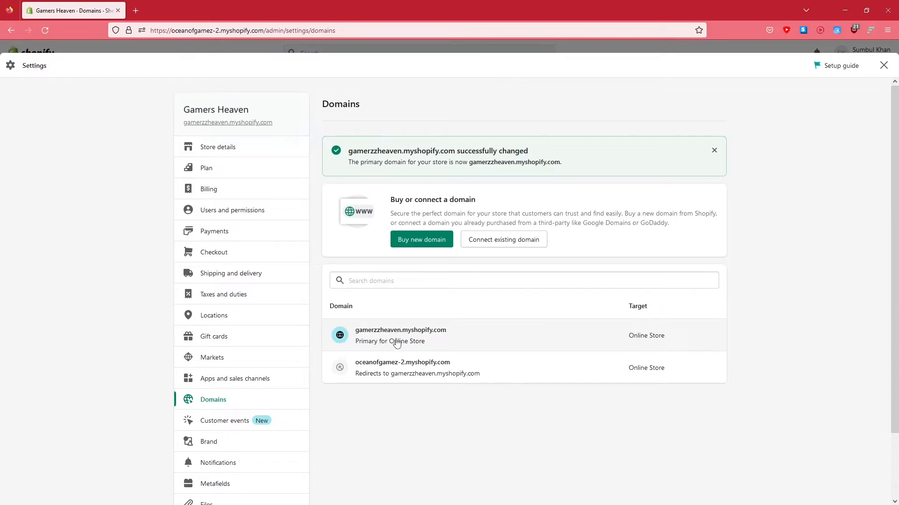
pyautogui.moveTo(416, 337)
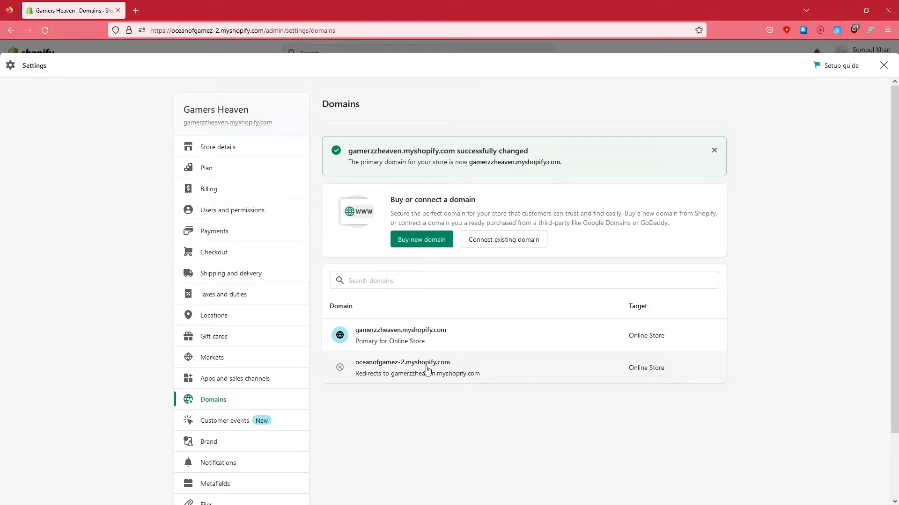
pyautogui.moveTo(353, 381)
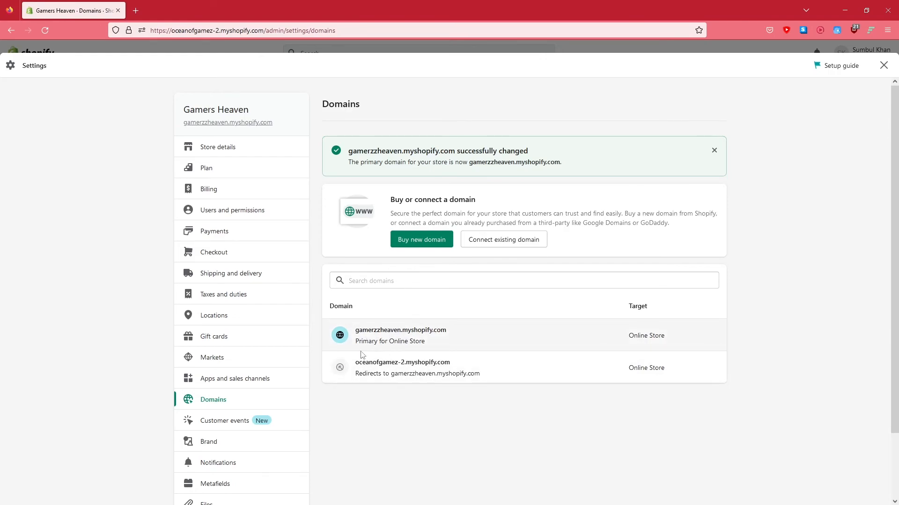
# View the gamerzzheaven domain, then the oceanofgamez-2 domain's redirect details
pyautogui.click(400, 329)
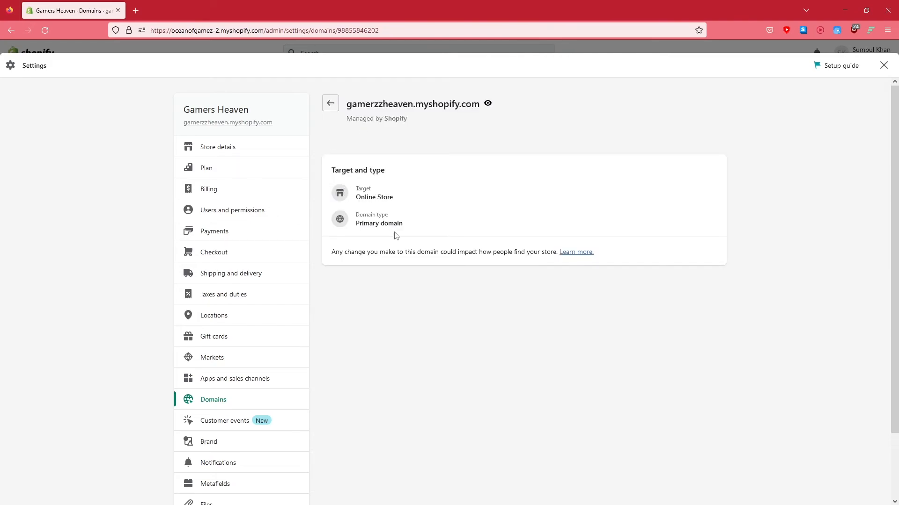
pyautogui.click(330, 104)
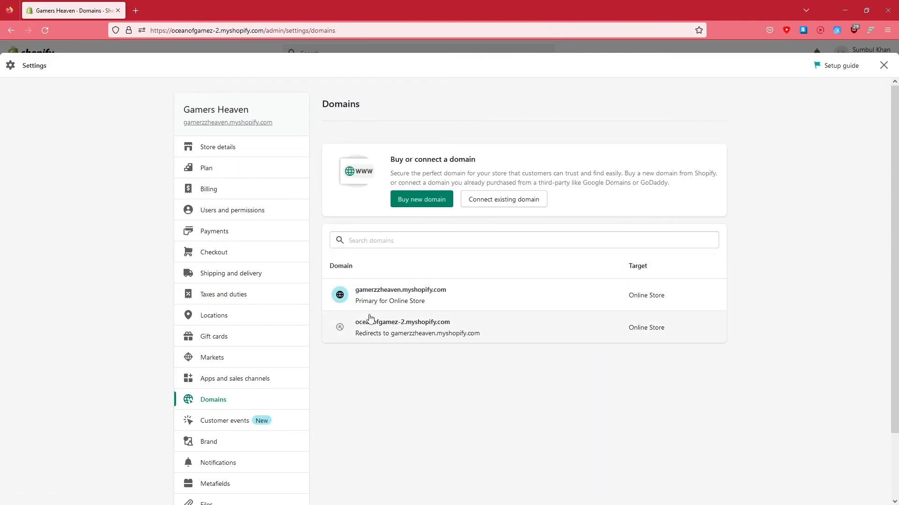
pyautogui.click(401, 289)
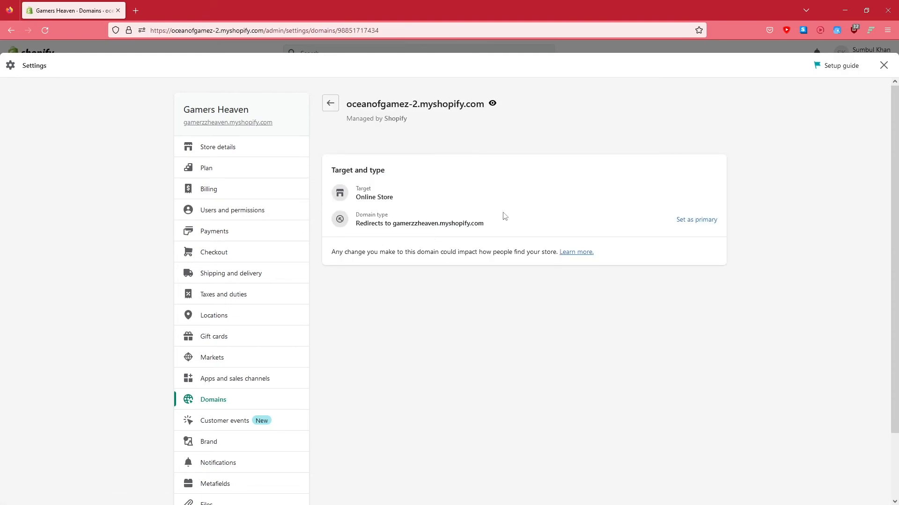
pyautogui.moveTo(696, 220)
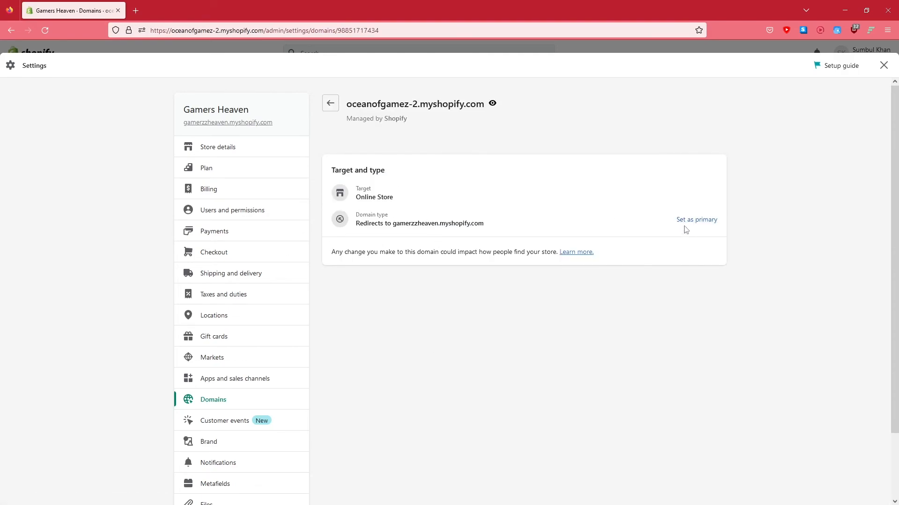